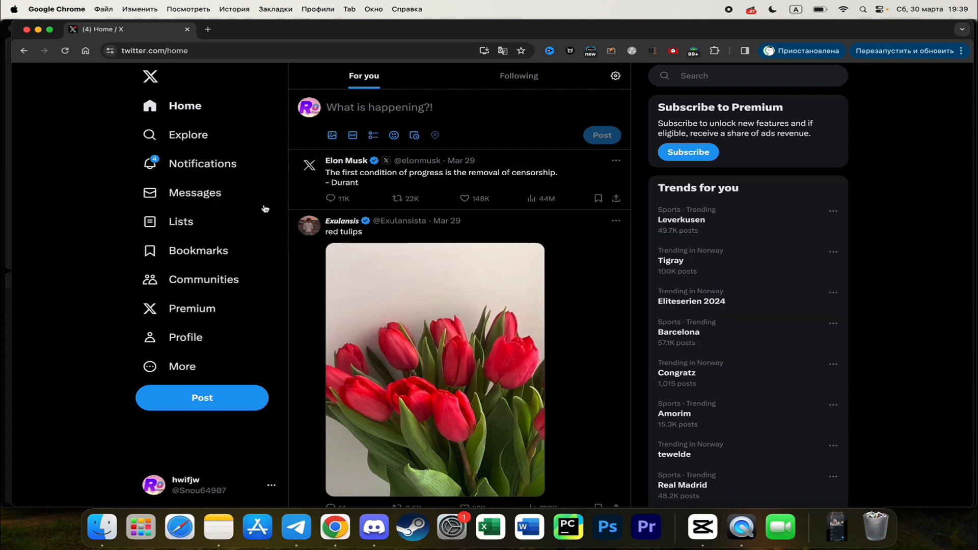
{"action": "mouse_move", "coordinate": [314, 259]}
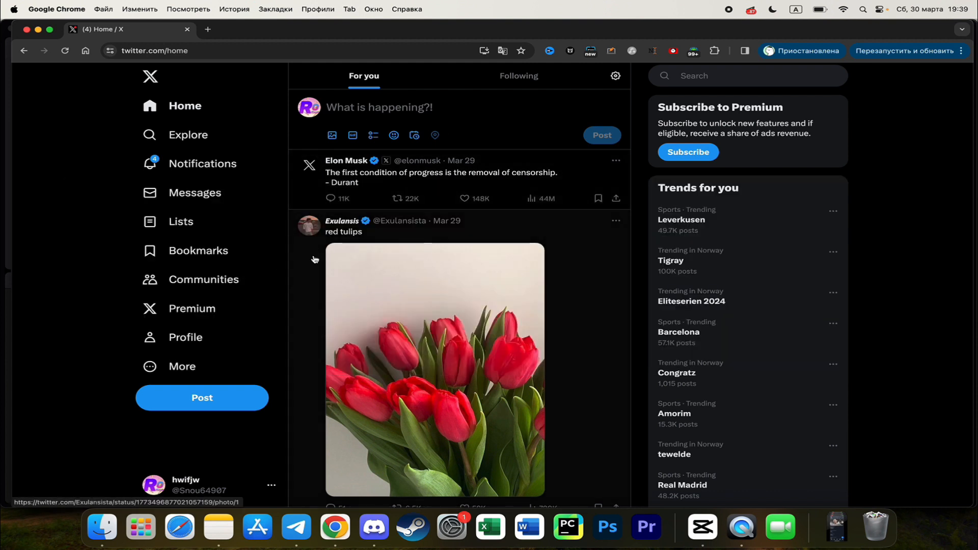
{"action": "mouse_move", "coordinate": [188, 134]}
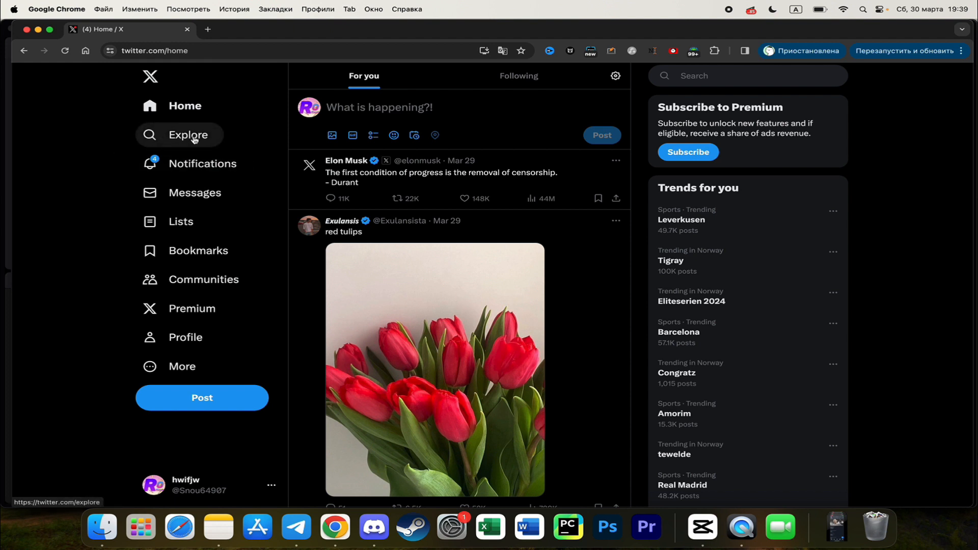
From Explore, search X for 'ocean' to list matching people and posts.
{"action": "left_click", "coordinate": [189, 135]}
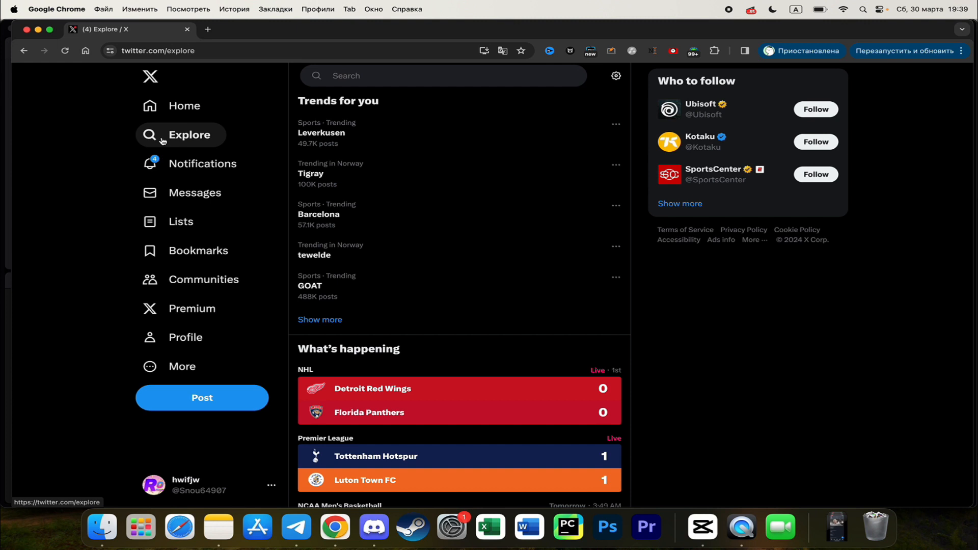
{"action": "mouse_move", "coordinate": [374, 76]}
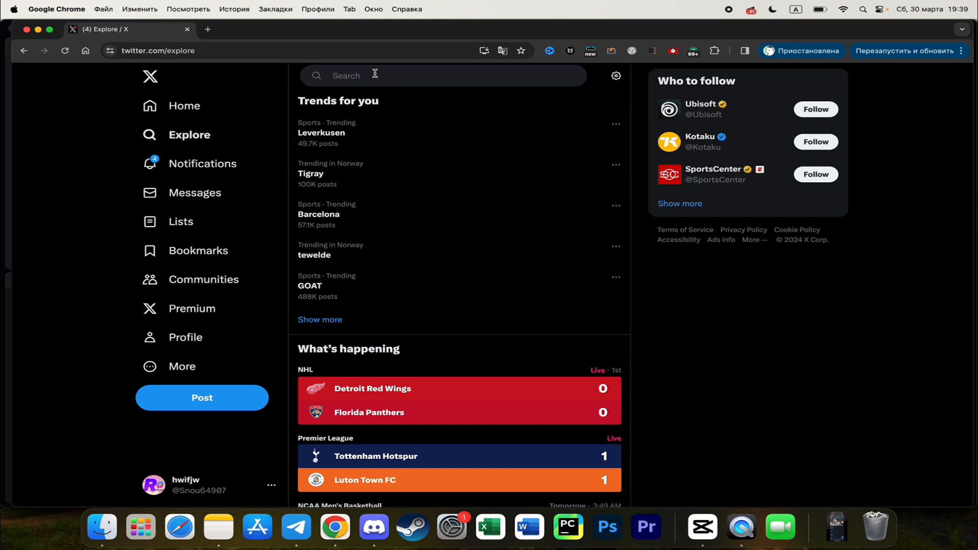
{"action": "left_click", "coordinate": [437, 76]}
{"action": "type", "text": "ocean"}
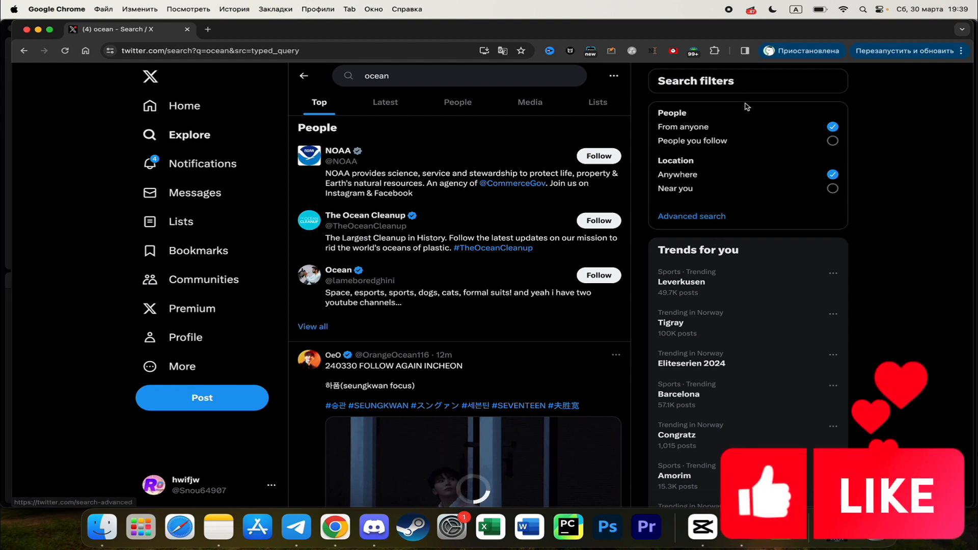
{"action": "mouse_move", "coordinate": [691, 216]}
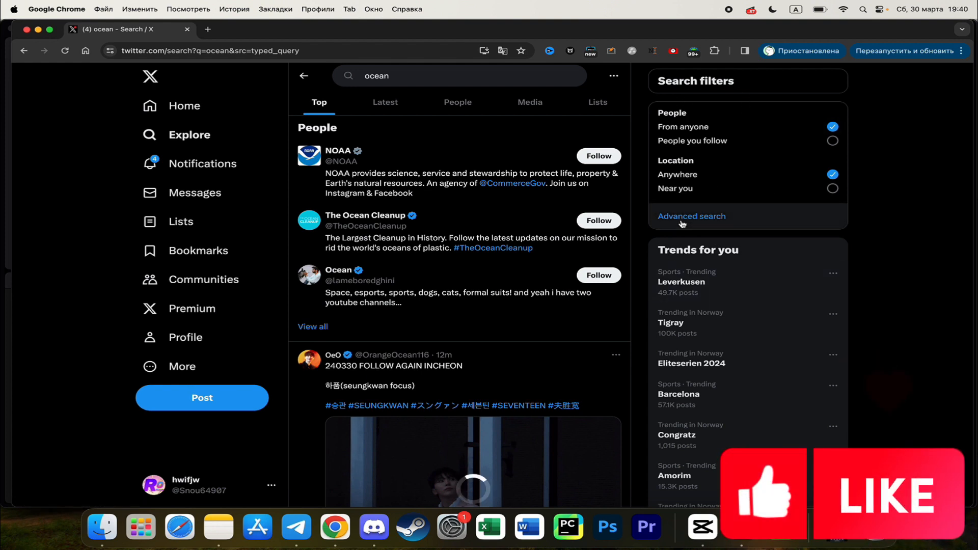
{"action": "mouse_move", "coordinate": [691, 216]}
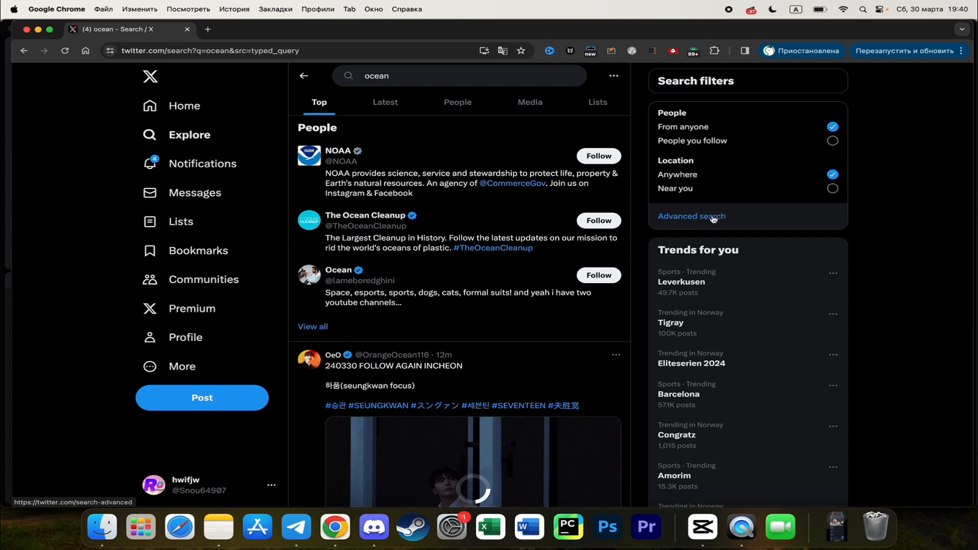
Bring up the Advanced search form and review its word, account, engagement and date sections.
{"action": "left_click", "coordinate": [691, 216]}
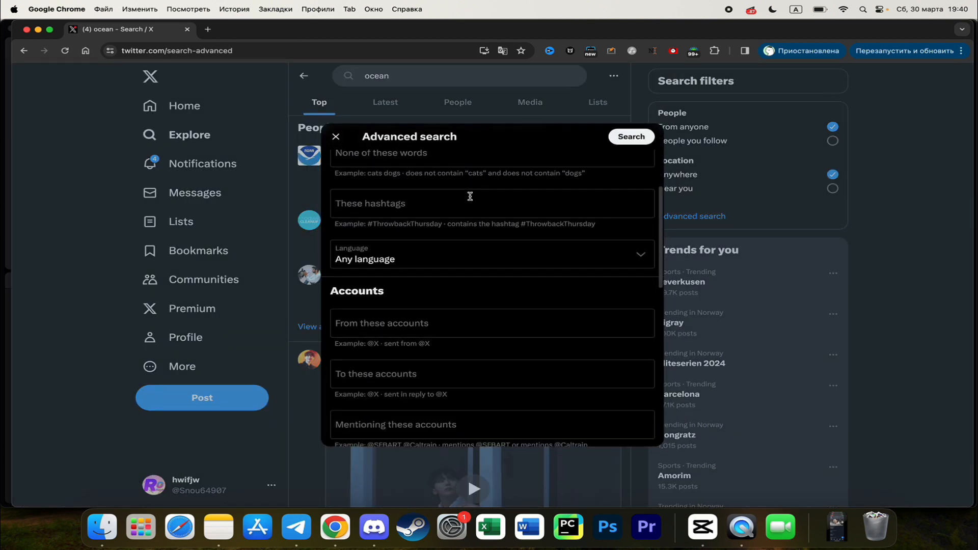
{"action": "scroll", "scroll_direction": "down", "scroll_amount": 3}
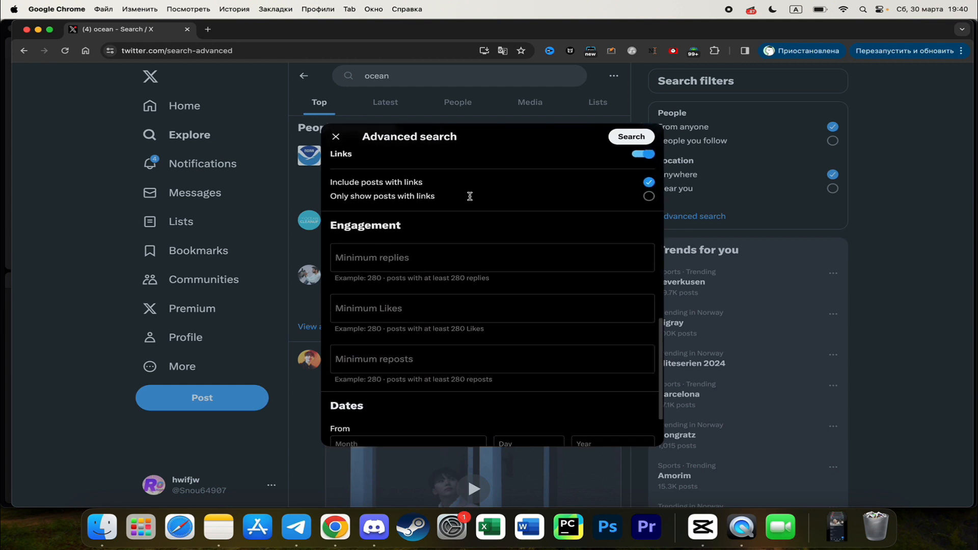
{"action": "scroll", "scroll_direction": "up", "scroll_amount": 3}
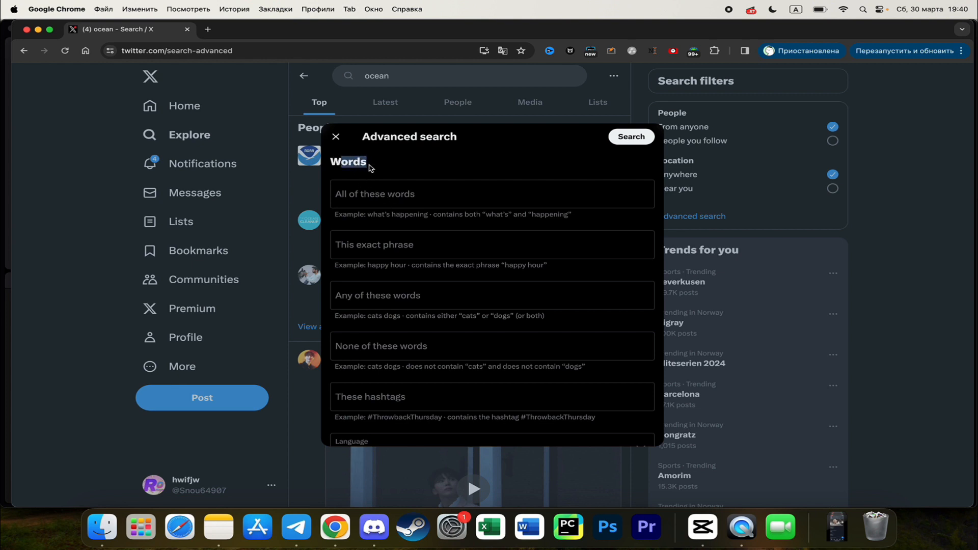
Require the word 'sea' in all results, leaving the exact-phrase field empty.
{"action": "left_click", "coordinate": [437, 194]}
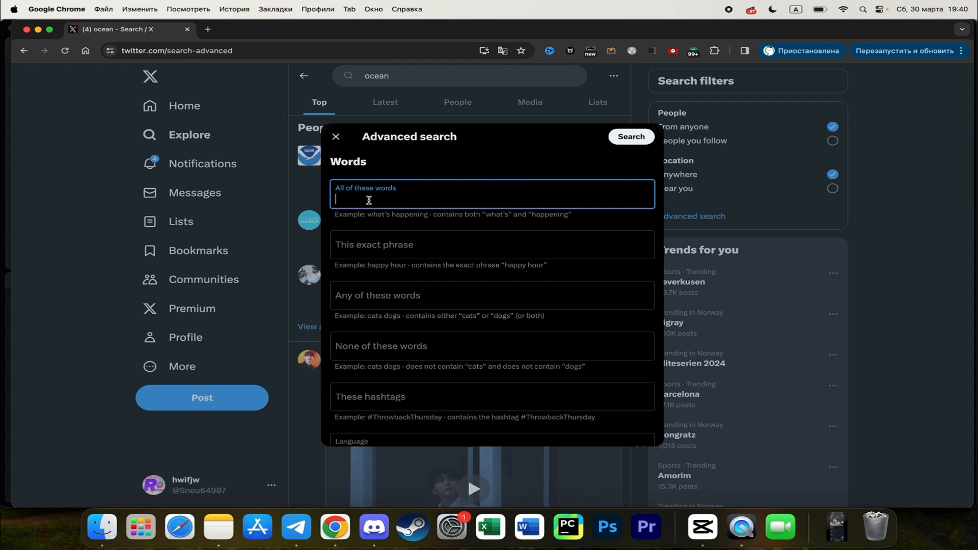
{"action": "mouse_move", "coordinate": [383, 195]}
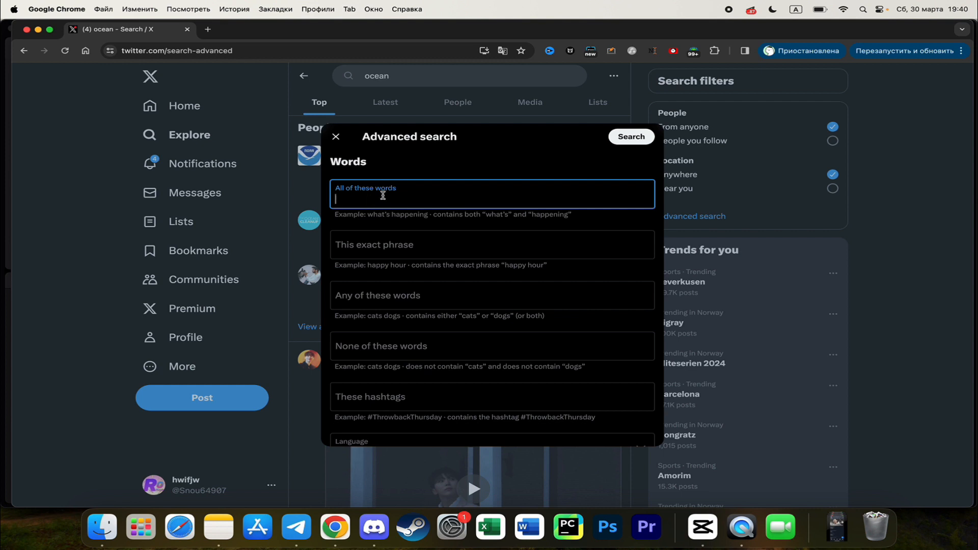
{"action": "type", "text": "sea"}
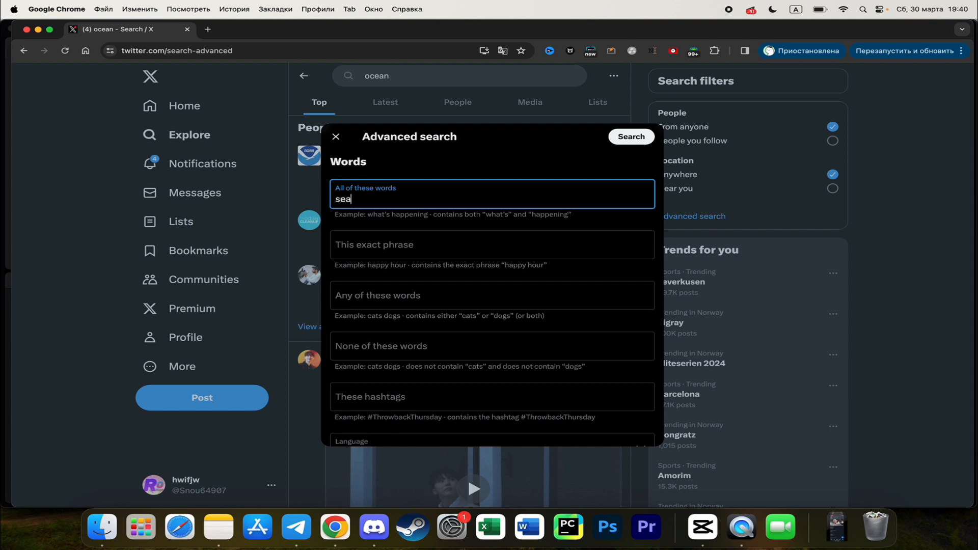
{"action": "scroll", "scroll_direction": "up", "scroll_amount": 3}
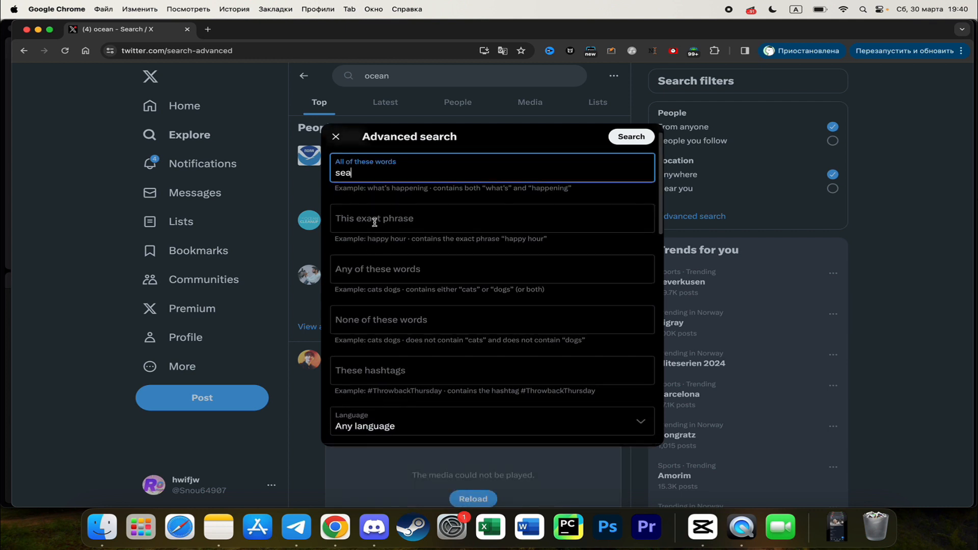
{"action": "left_click", "coordinate": [374, 218]}
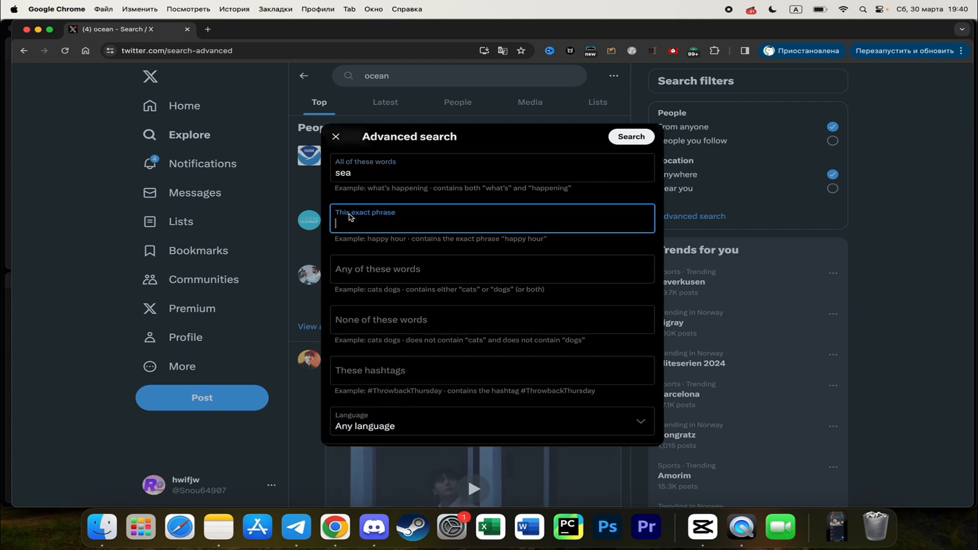
{"action": "mouse_move", "coordinate": [391, 249]}
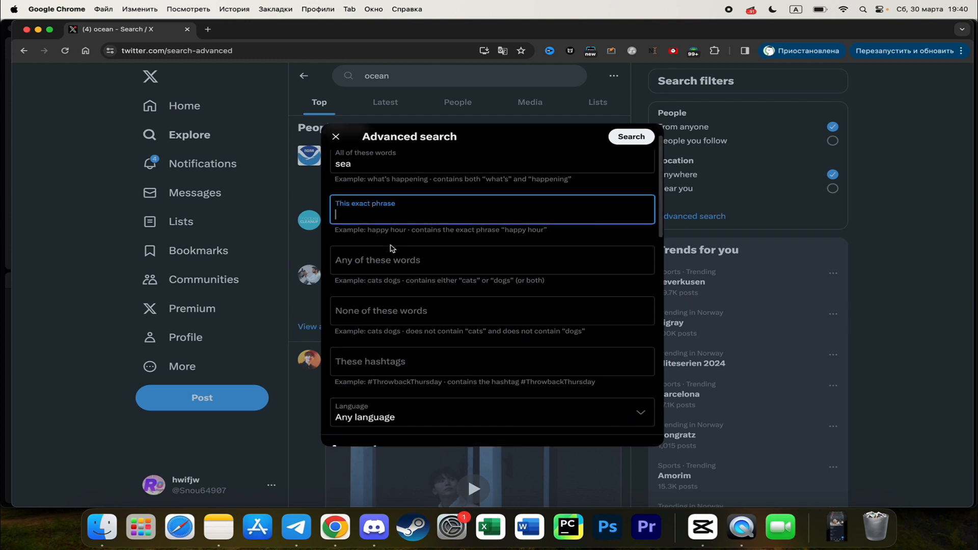
{"action": "mouse_move", "coordinate": [364, 211]}
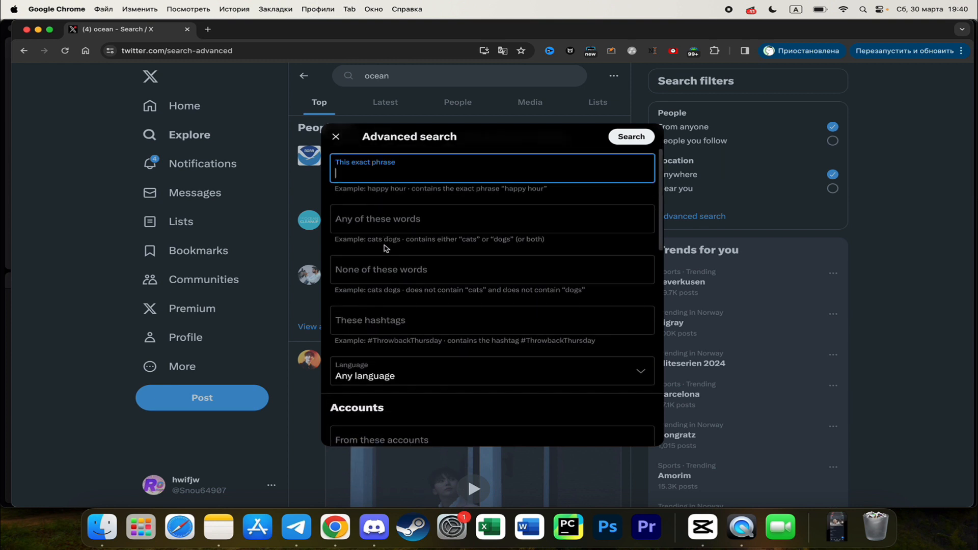
Restrict the advanced search to English-language posts.
{"action": "left_click", "coordinate": [490, 375]}
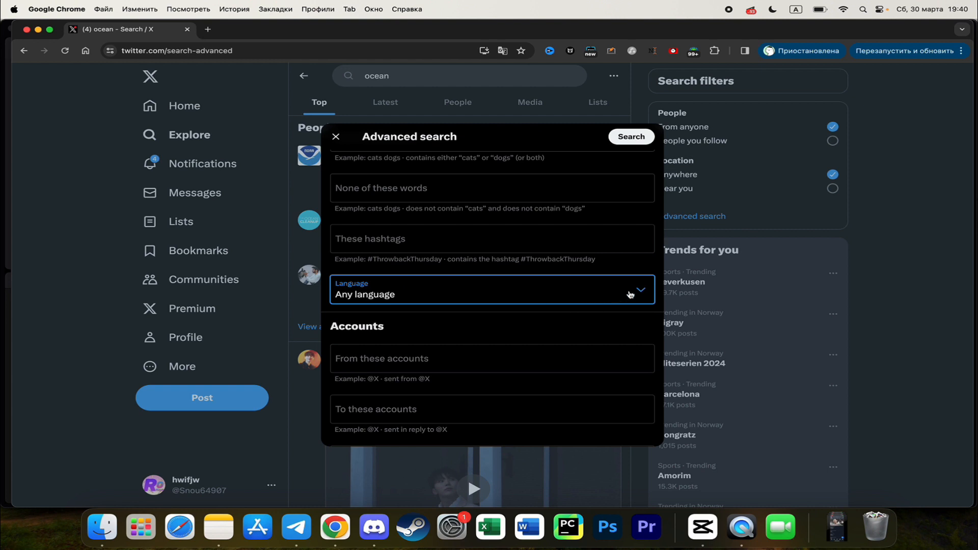
{"action": "left_click", "coordinate": [492, 290]}
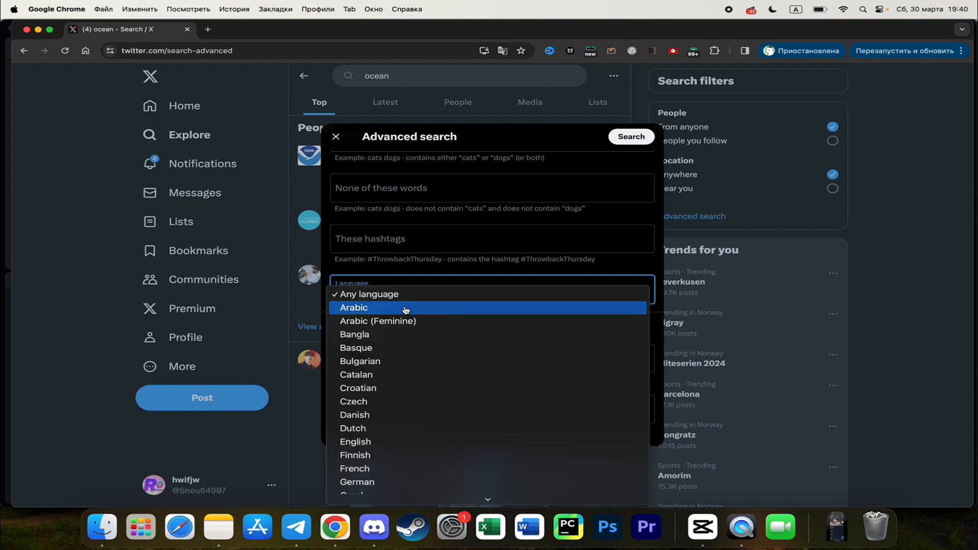
{"action": "mouse_move", "coordinate": [366, 415]}
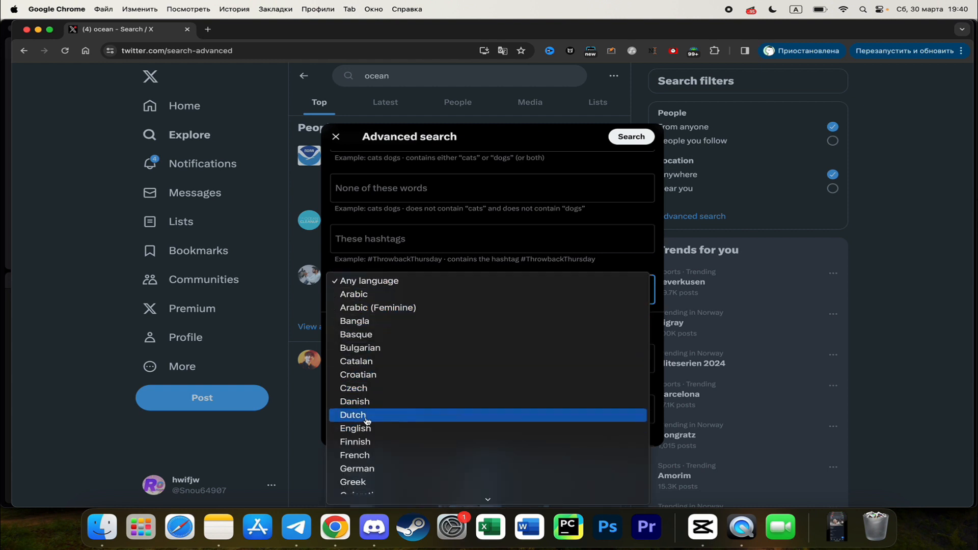
{"action": "left_click", "coordinate": [355, 428]}
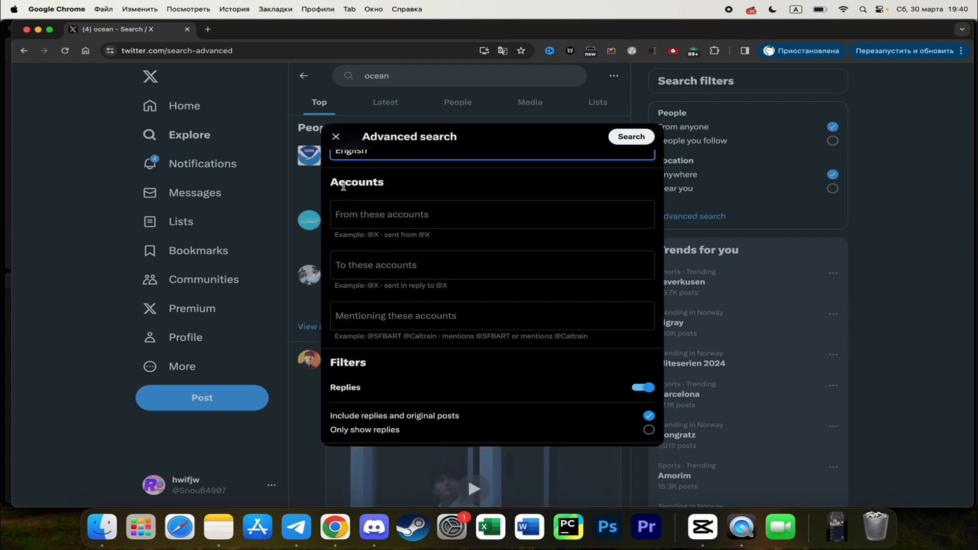
{"action": "scroll", "scroll_direction": "down", "scroll_amount": 3}
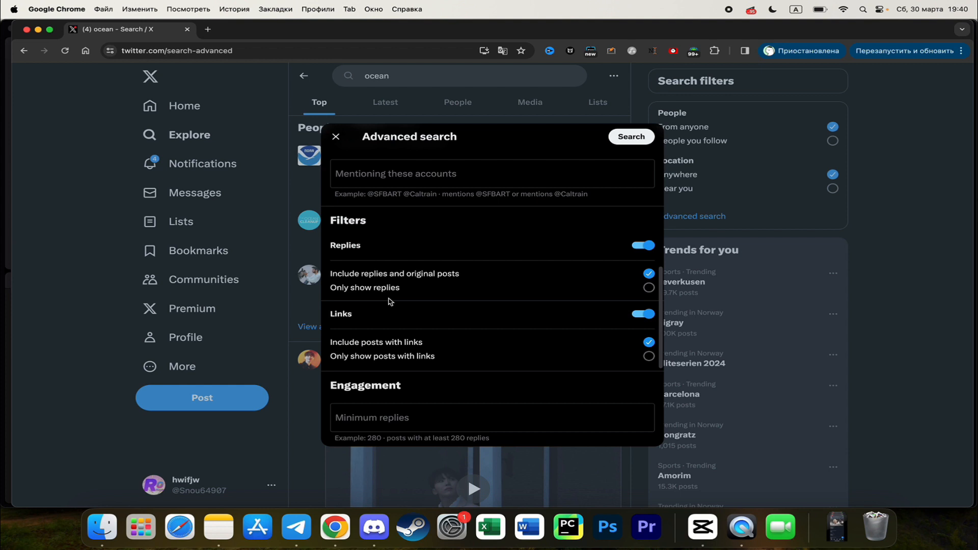
{"action": "scroll", "scroll_direction": "down", "scroll_amount": 3}
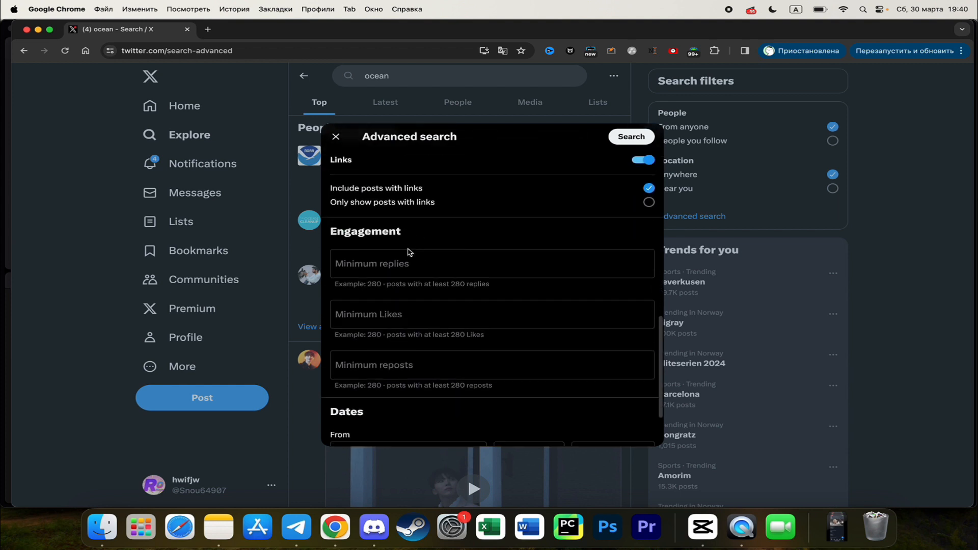
{"action": "scroll", "scroll_direction": "down", "scroll_amount": 3}
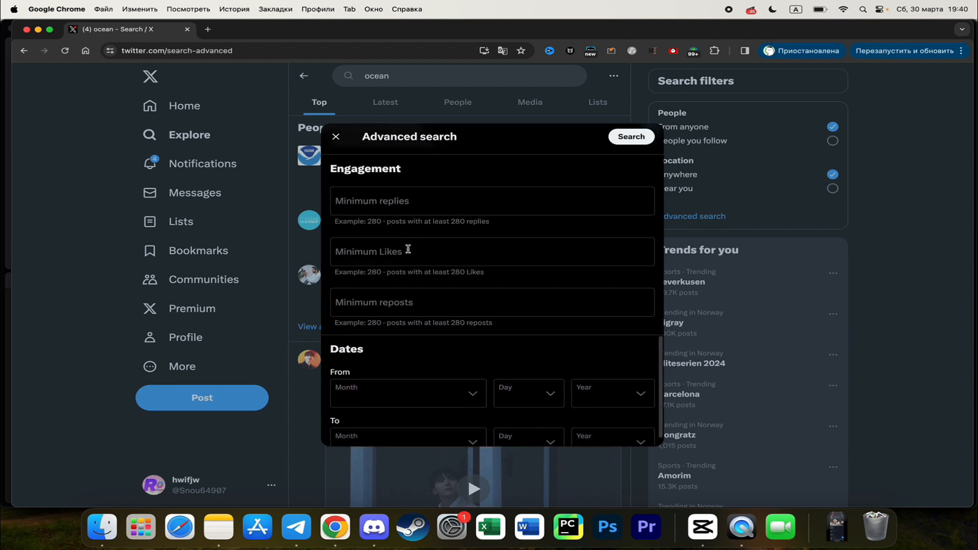
{"action": "scroll", "scroll_direction": "down", "scroll_amount": 3}
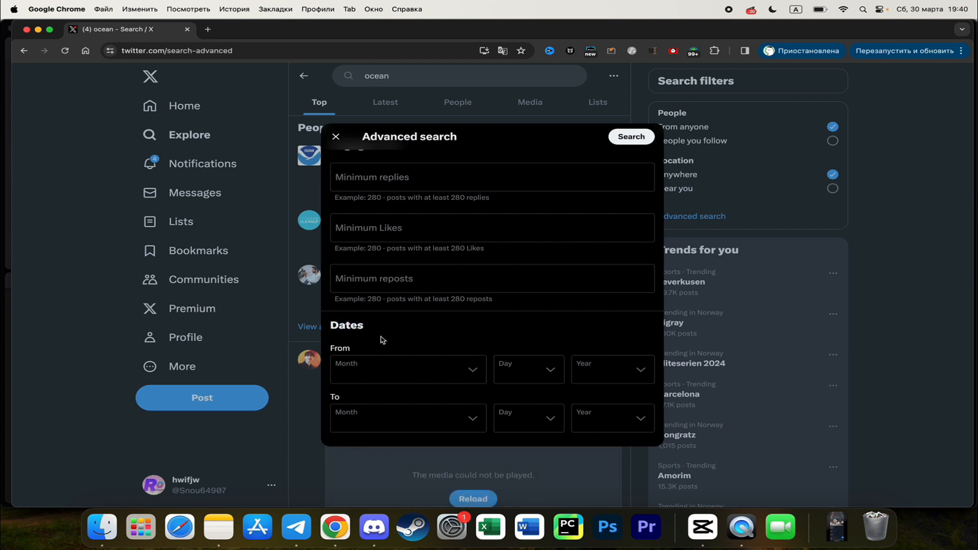
{"action": "mouse_move", "coordinate": [411, 406]}
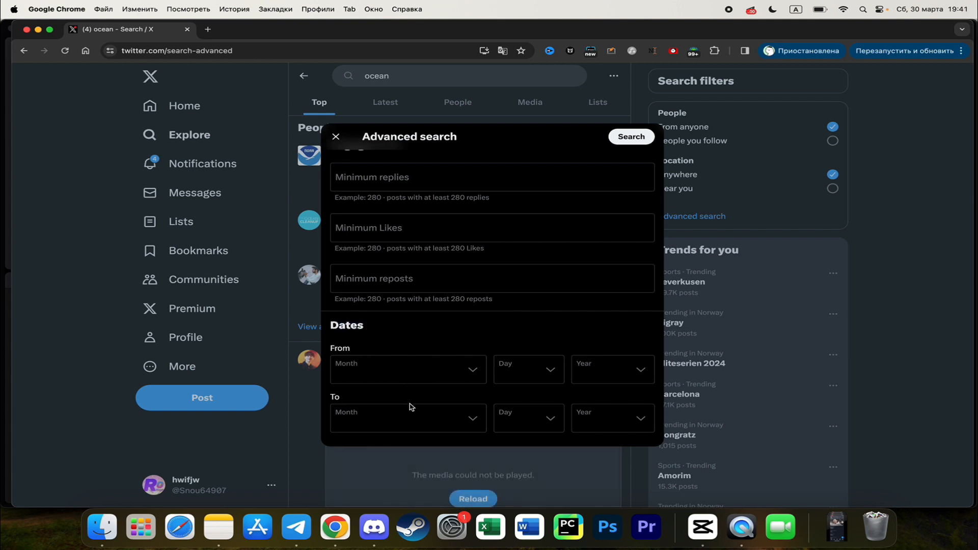
{"action": "mouse_move", "coordinate": [478, 377]}
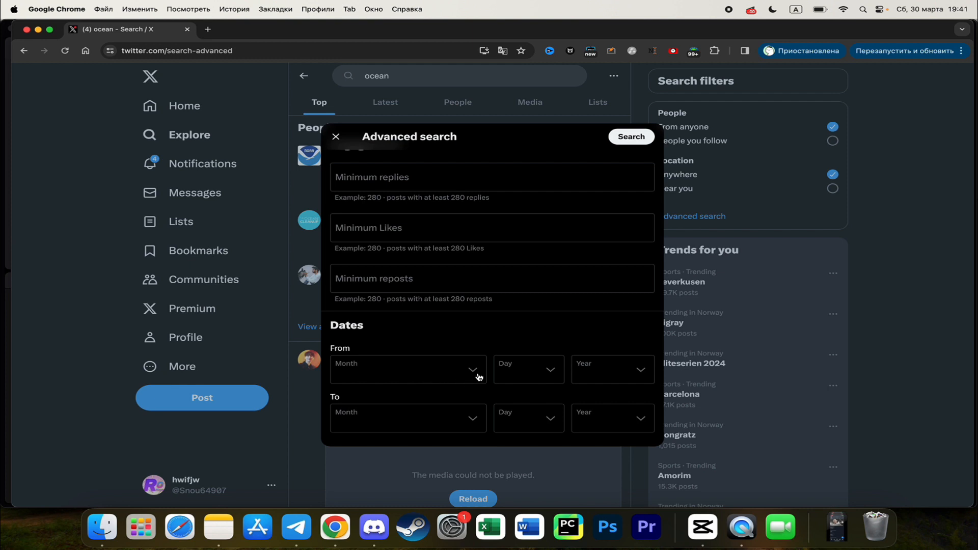
{"action": "left_click", "coordinate": [408, 369]}
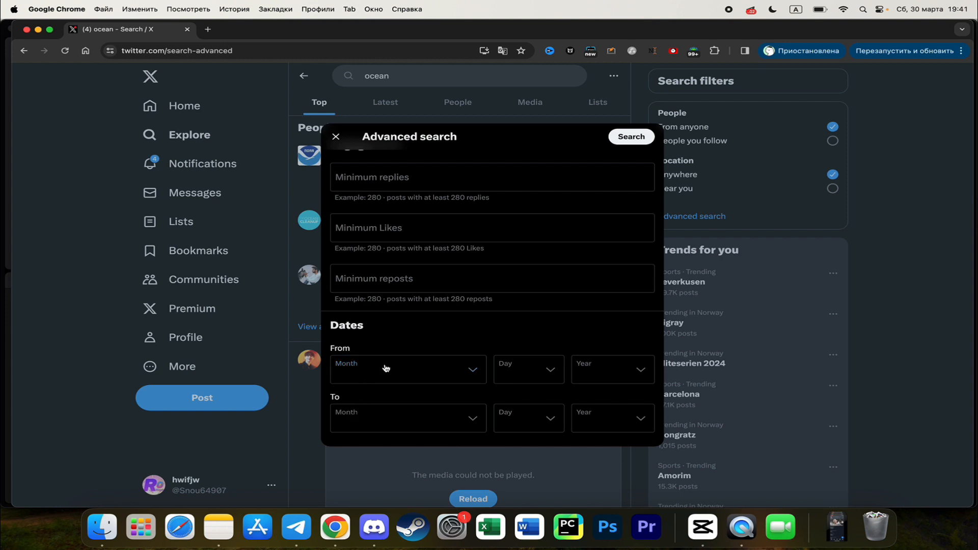
{"action": "left_click", "coordinate": [408, 368]}
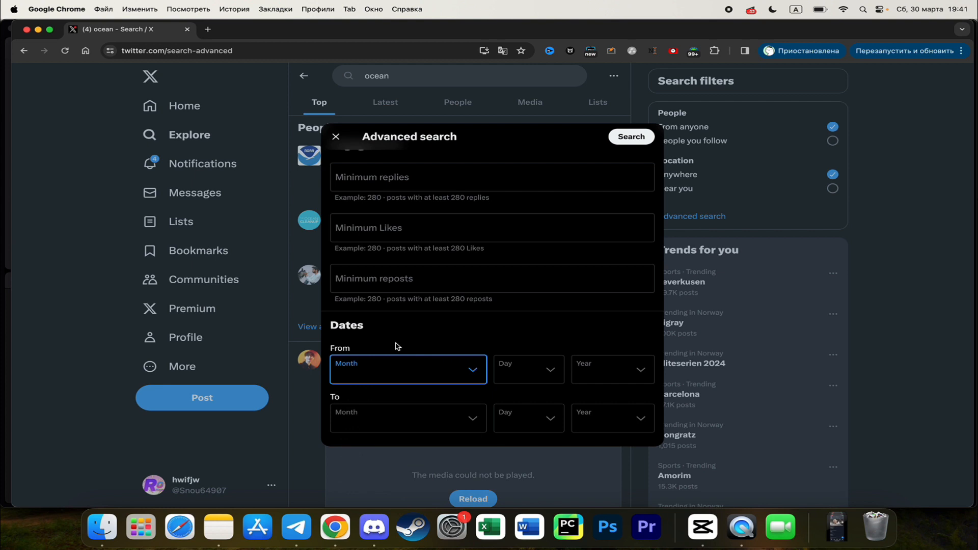
{"action": "mouse_move", "coordinate": [406, 342]}
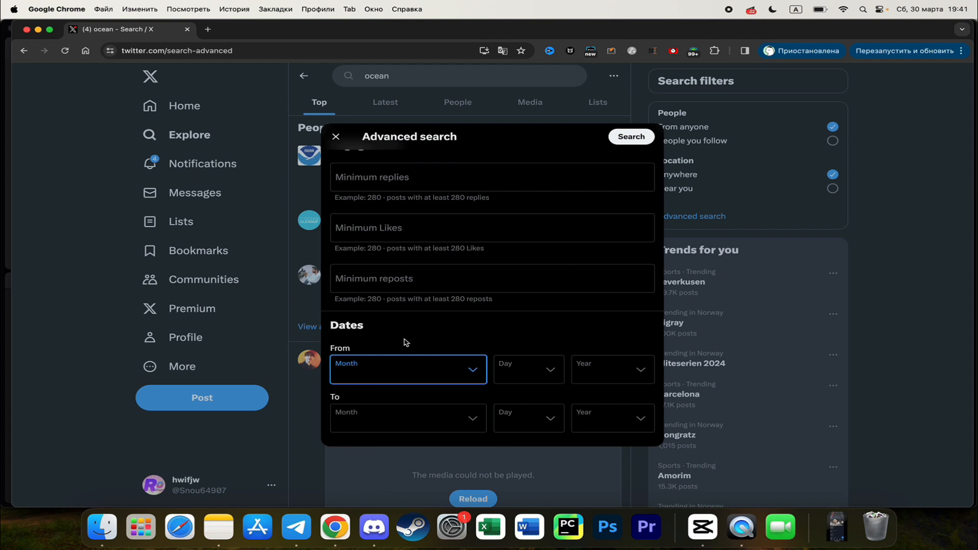
{"action": "mouse_move", "coordinate": [617, 148]}
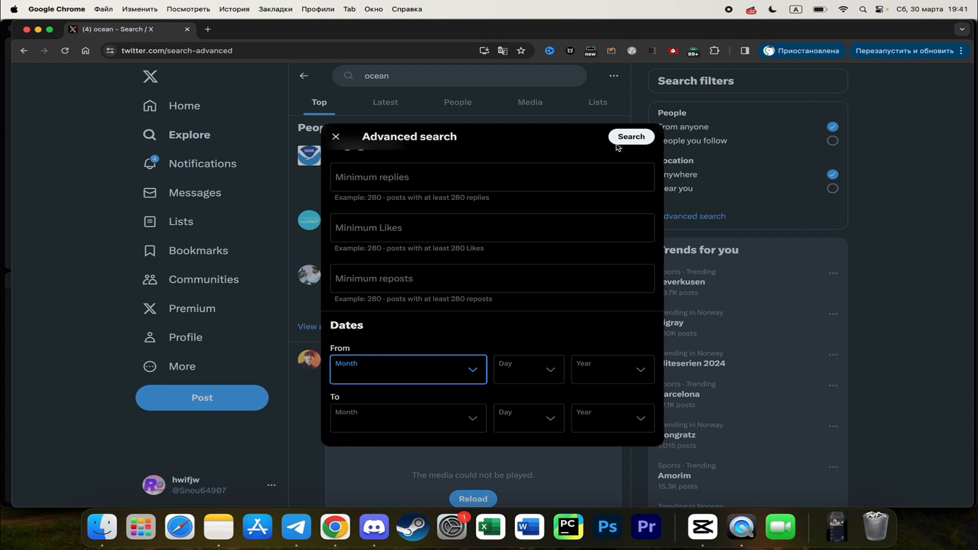
{"action": "scroll", "scroll_direction": "up", "scroll_amount": 3}
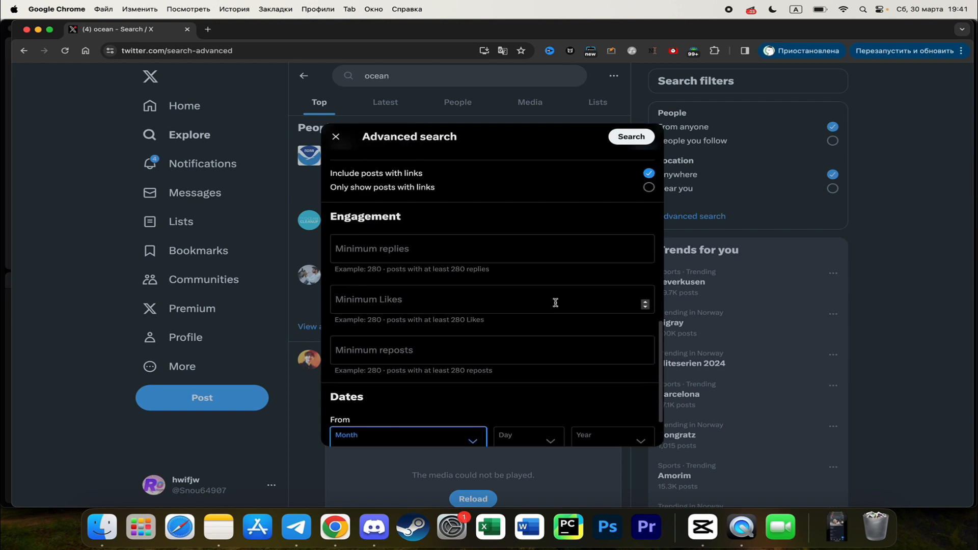
Run the advanced search to show results for 'sea lang:en'.
{"action": "left_click", "coordinate": [630, 136]}
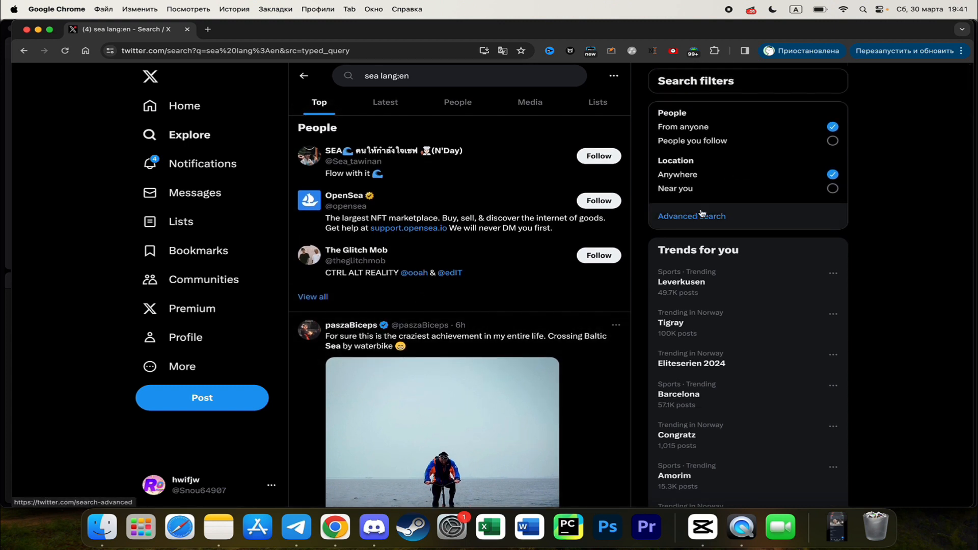
{"action": "mouse_move", "coordinate": [553, 252]}
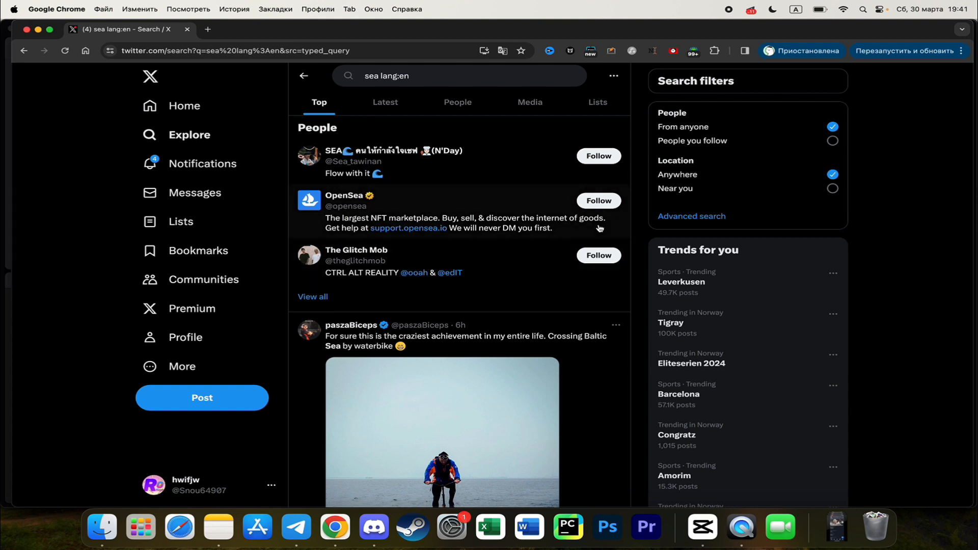
{"action": "mouse_move", "coordinate": [691, 216]}
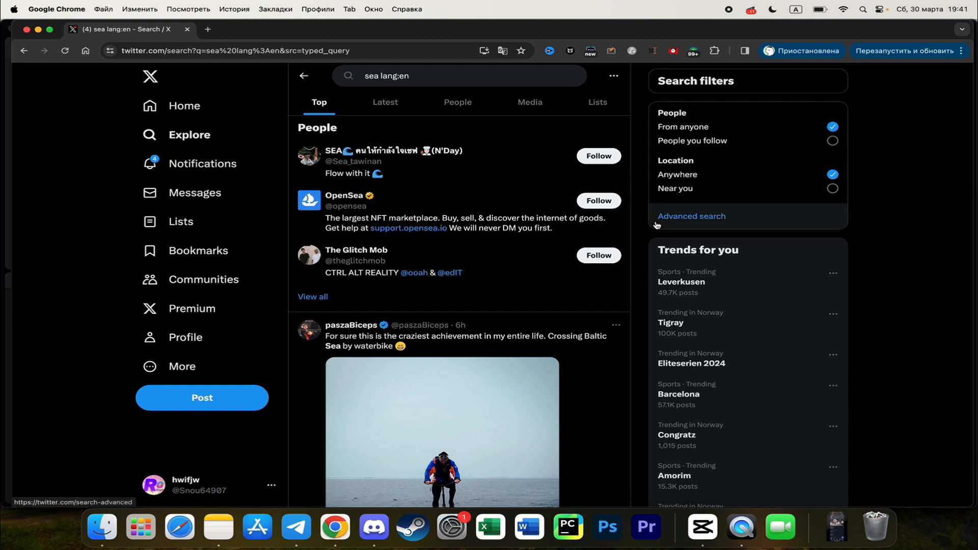
{"action": "mouse_move", "coordinate": [498, 221]}
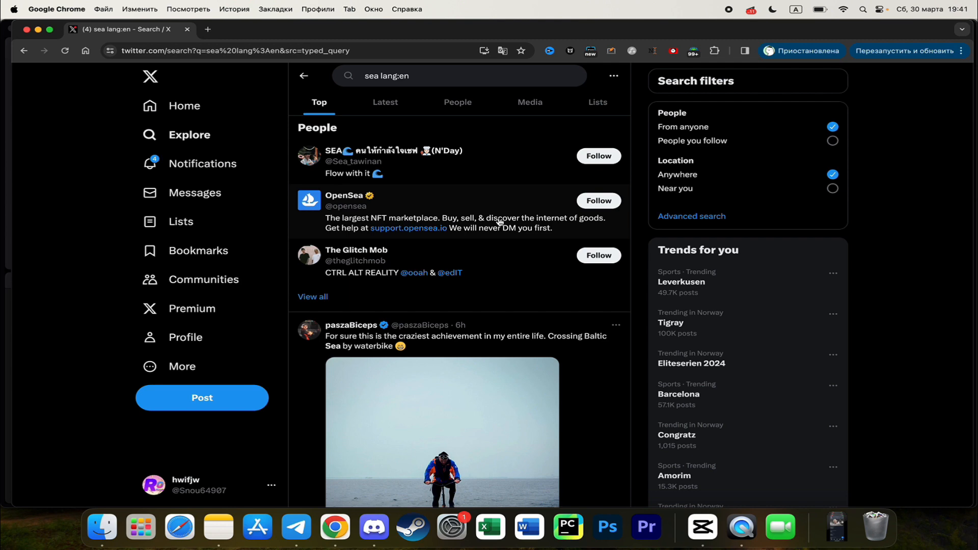
{"action": "mouse_move", "coordinate": [653, 154]}
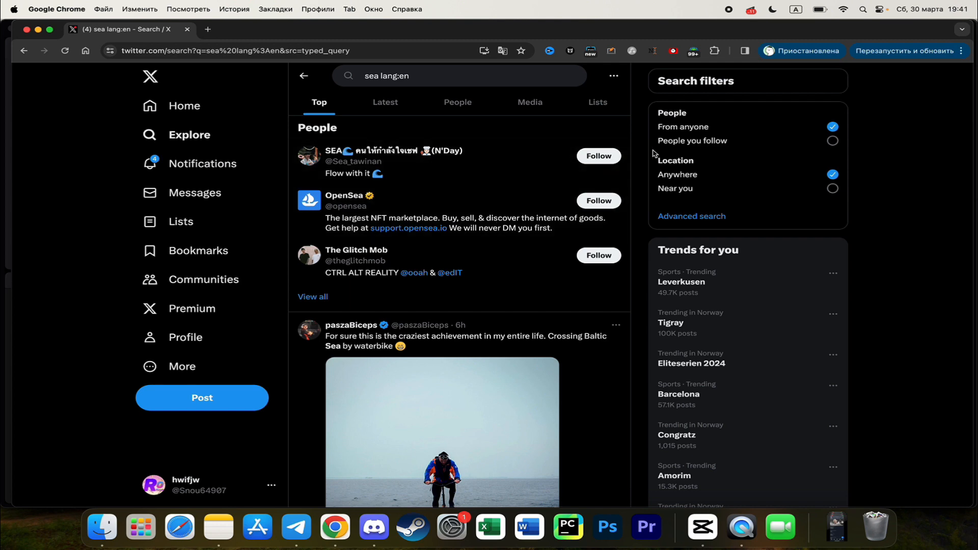